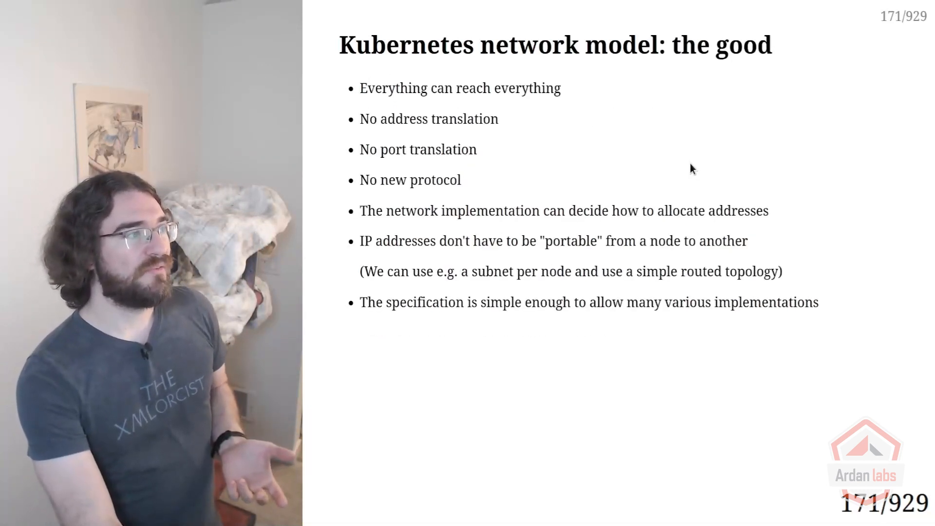
# Step: Advance the deck to slide 172, "Kubernetes network model: the less good"
pyautogui.press('Right')
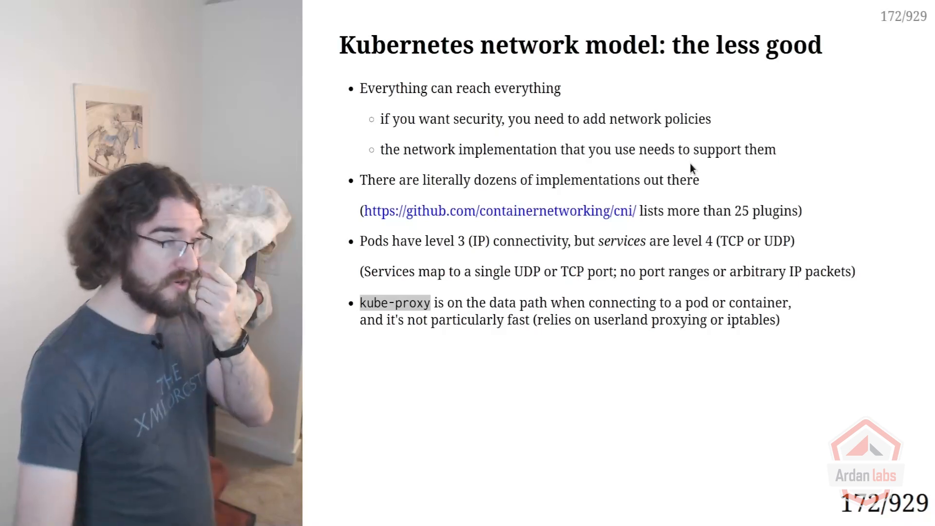
pyautogui.moveTo(601, 213)
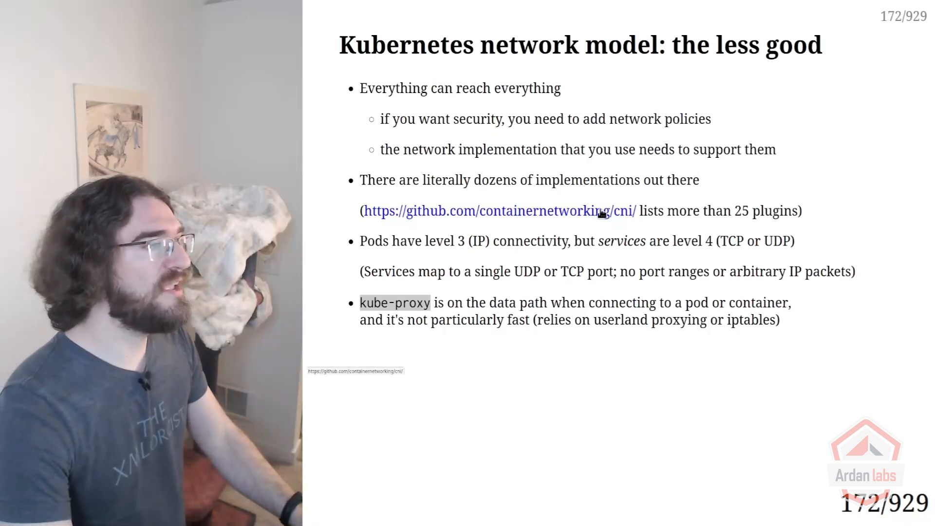
pyautogui.click(498, 210)
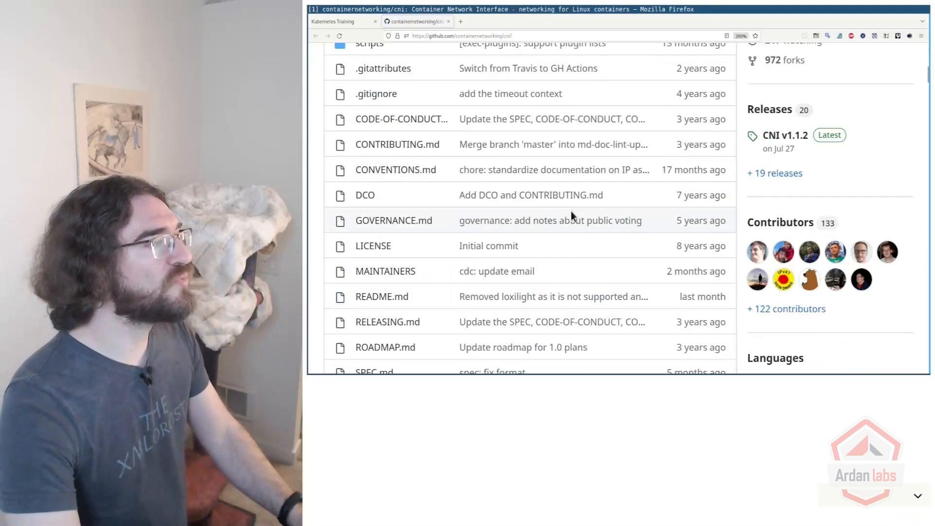
pyautogui.scroll(-3)
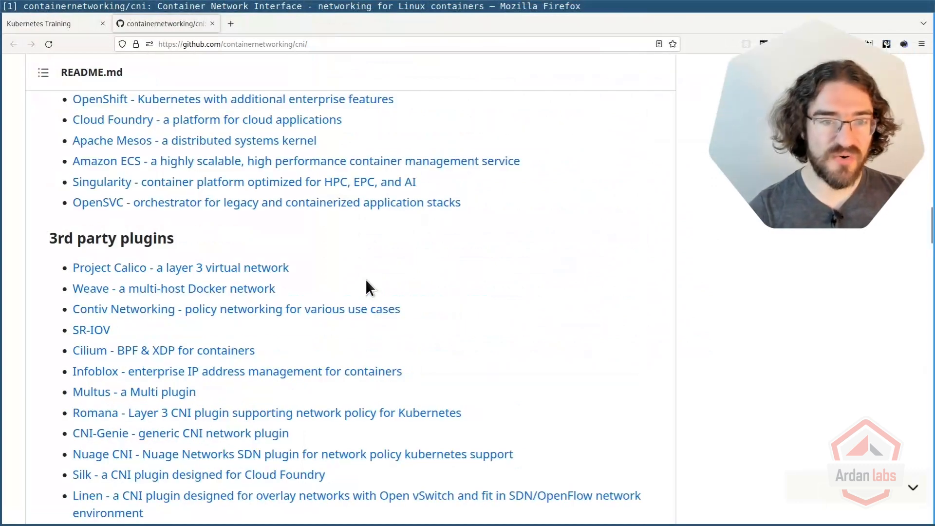
pyautogui.scroll(3)
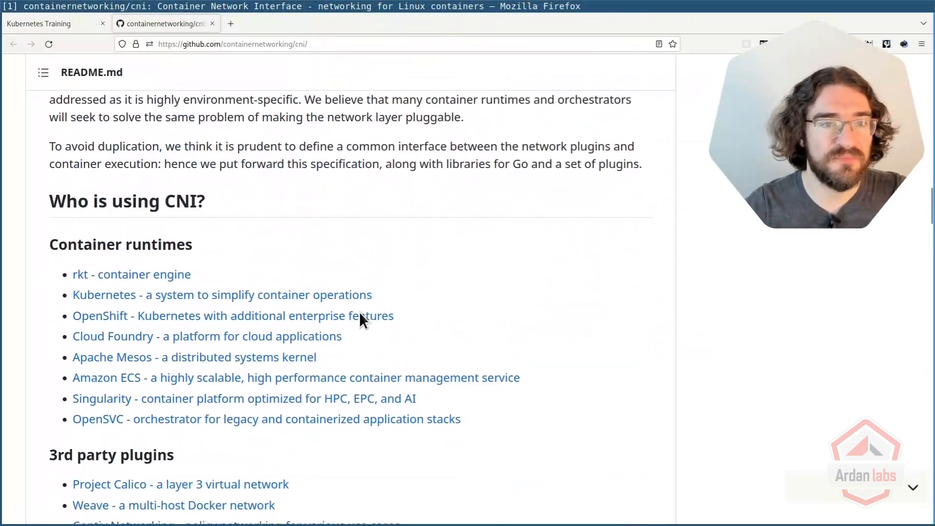
pyautogui.scroll(-3)
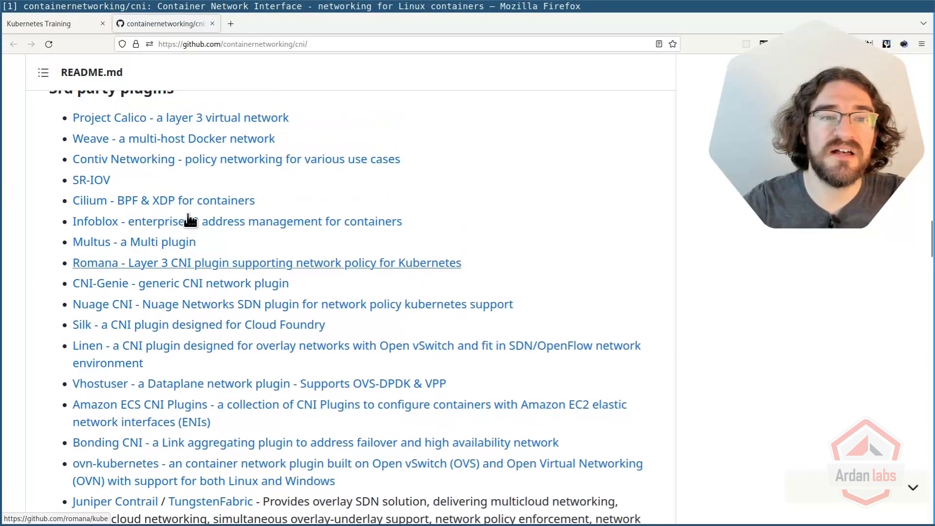
pyautogui.scroll(3)
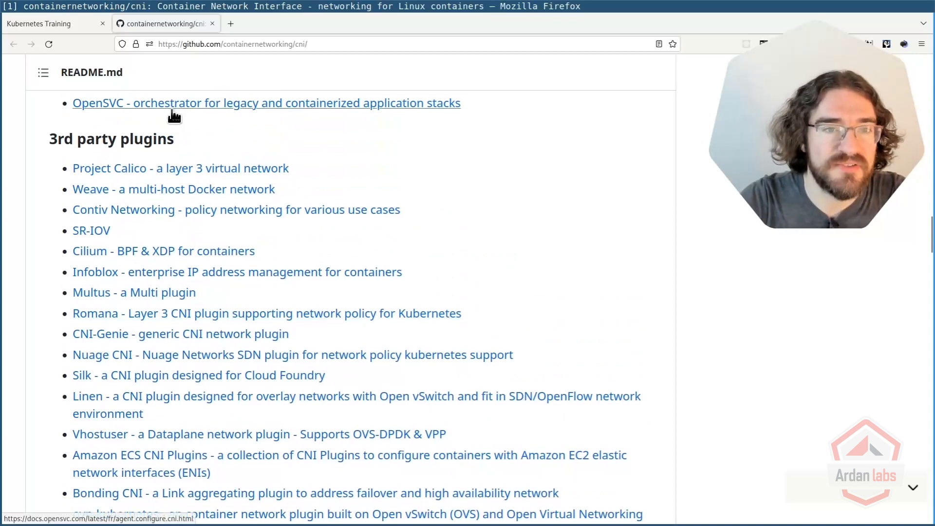
pyautogui.moveTo(312, 216)
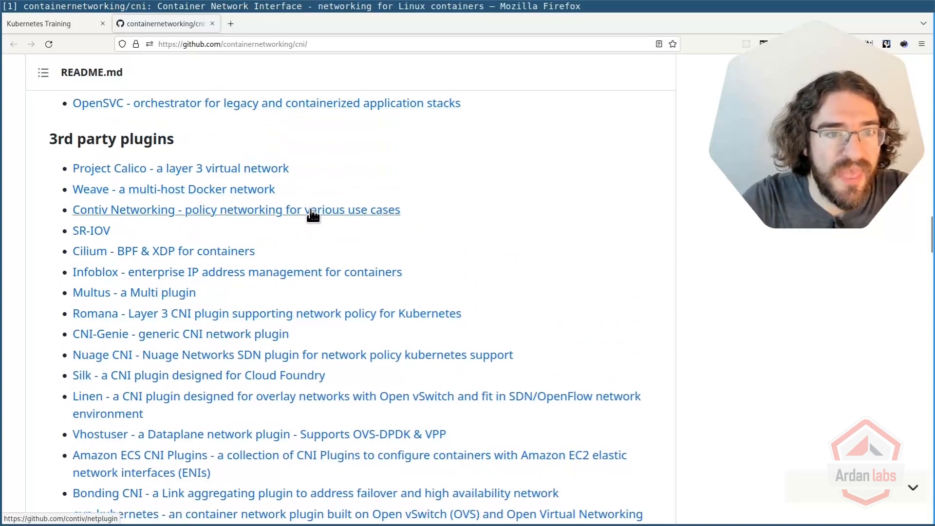
pyautogui.moveTo(134, 208)
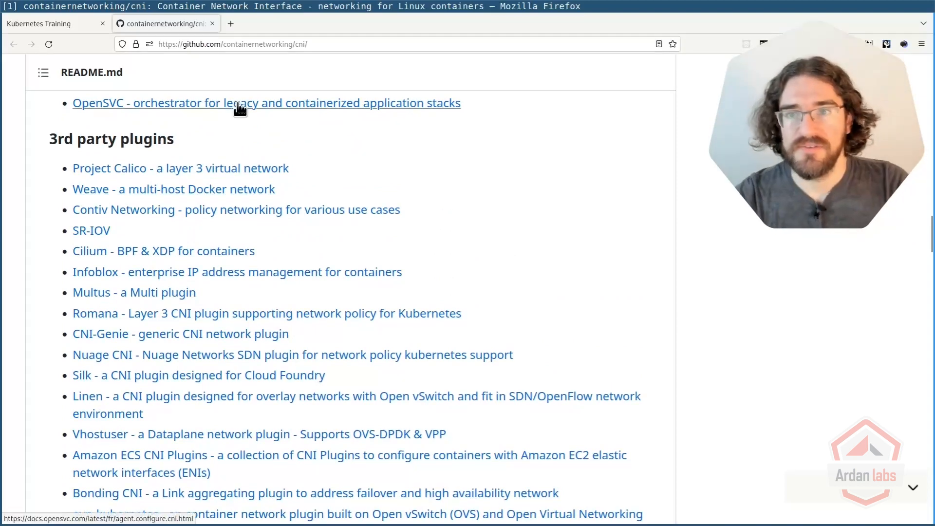
pyautogui.moveTo(246, 117)
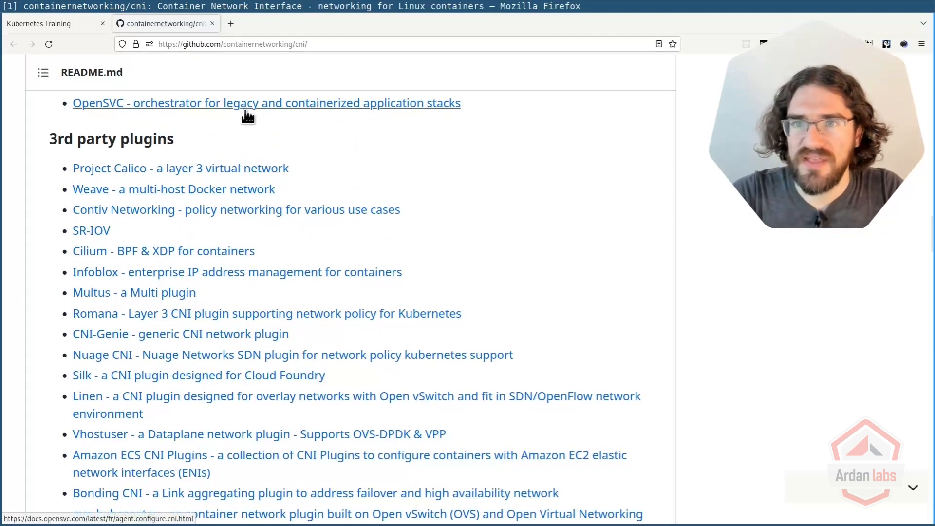
pyautogui.moveTo(181, 169)
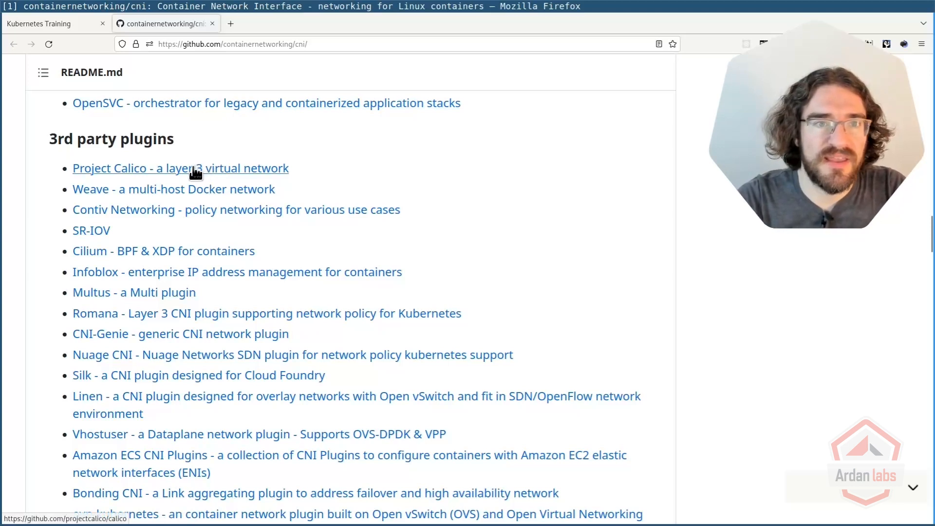
pyautogui.moveTo(152, 238)
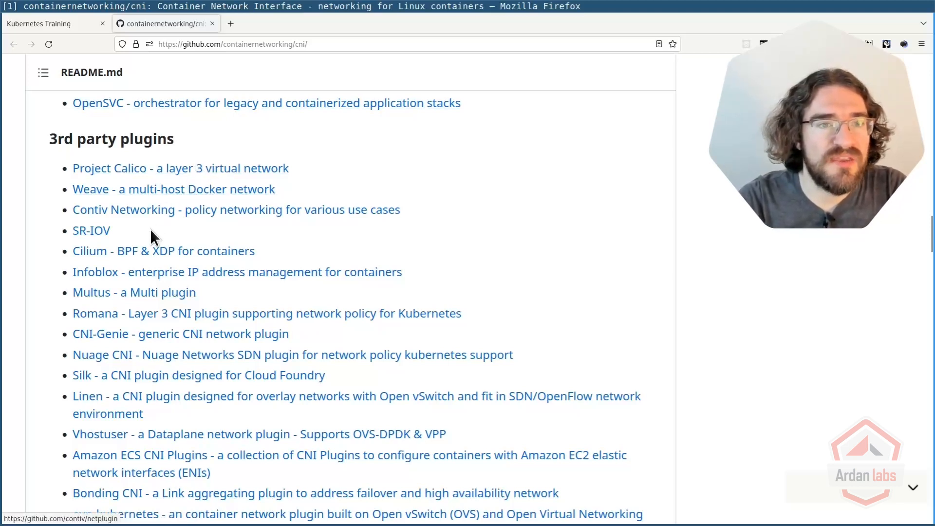
pyautogui.moveTo(143, 269)
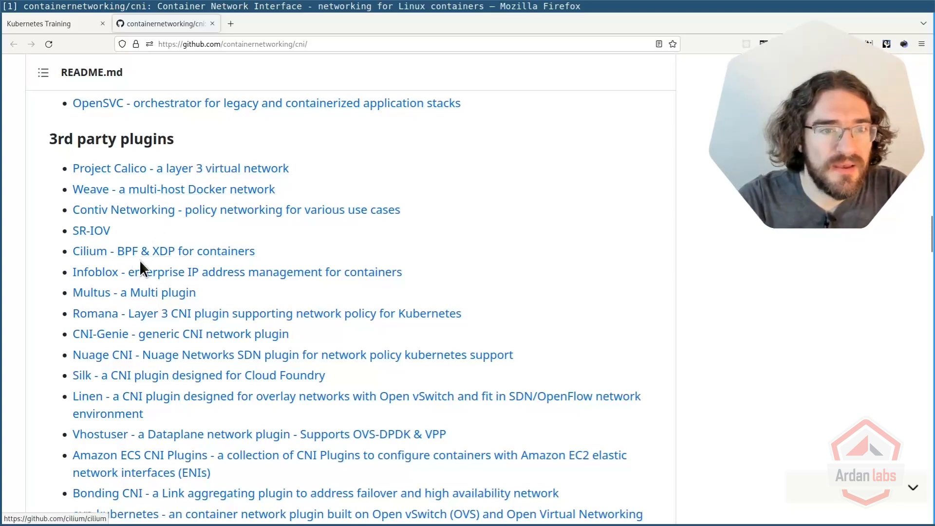
pyautogui.moveTo(173, 439)
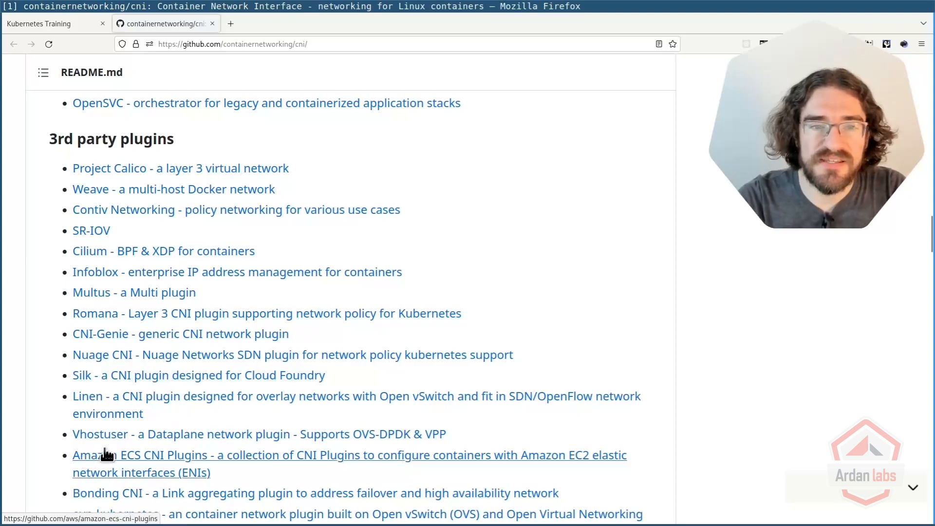
pyautogui.moveTo(107, 441)
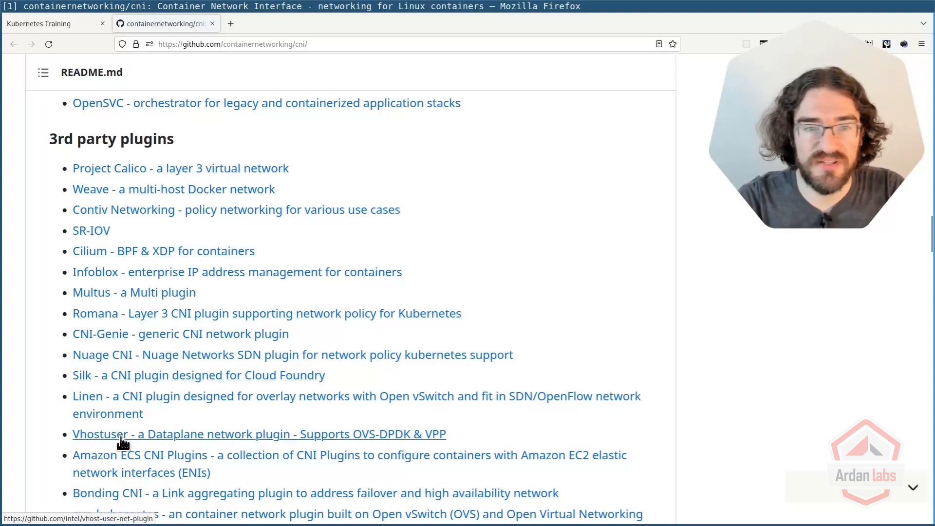
pyautogui.scroll(-3)
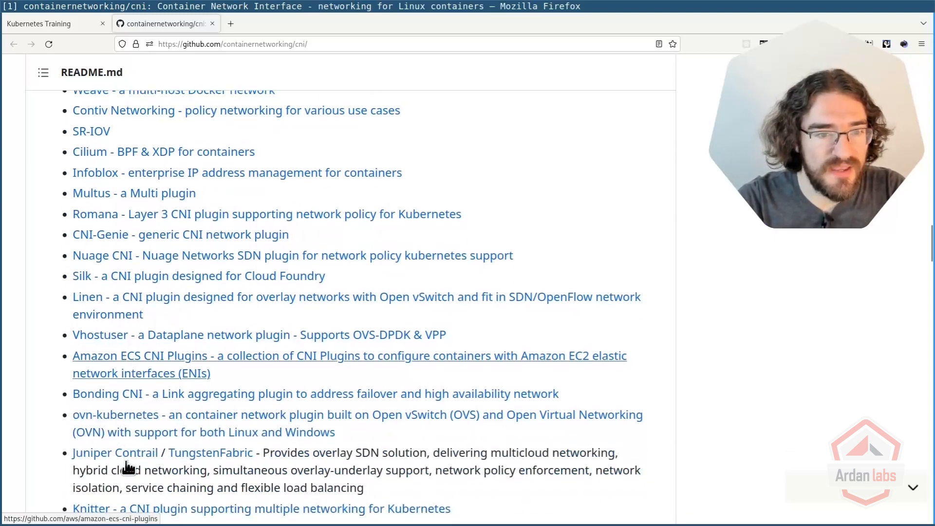
pyautogui.scroll(-3)
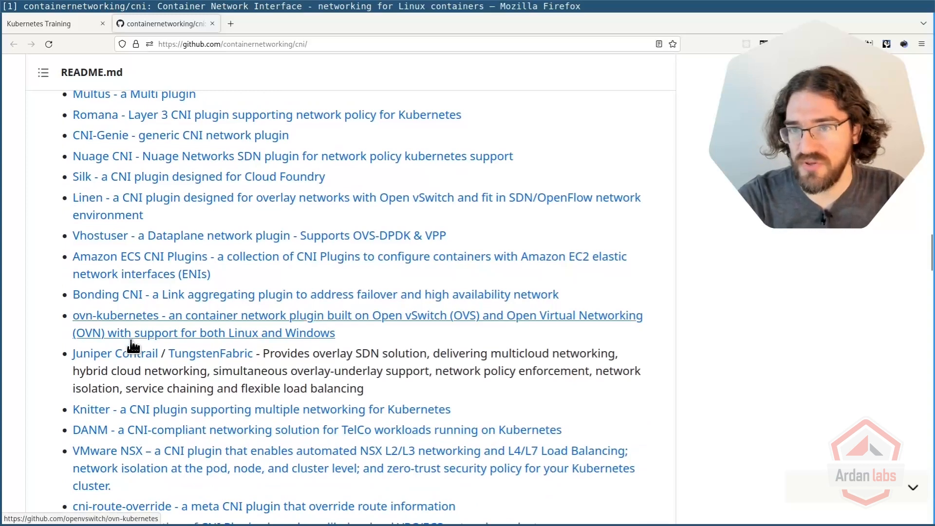
pyautogui.moveTo(115, 352)
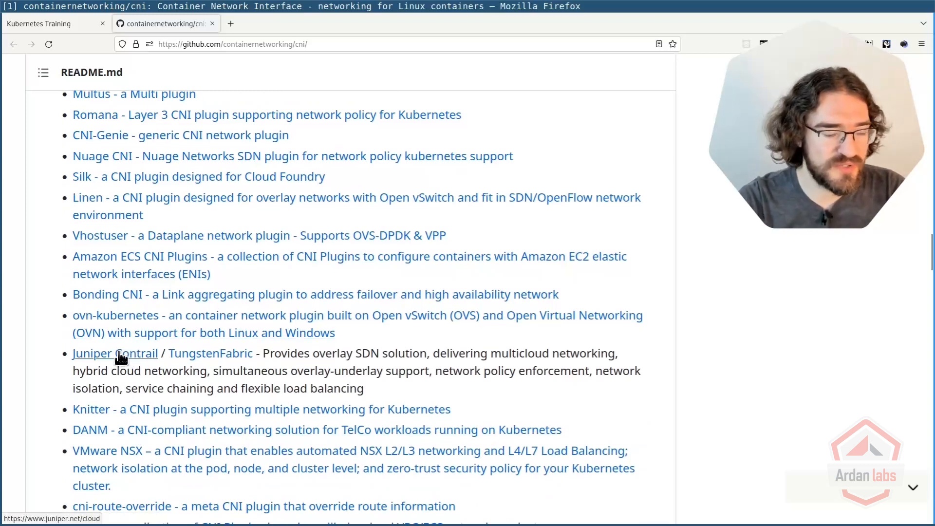
pyautogui.moveTo(192, 351)
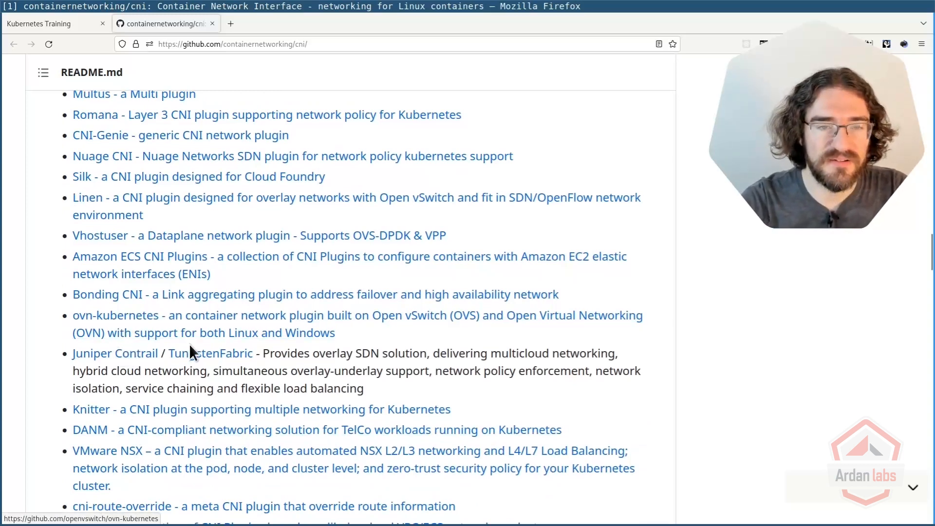
pyautogui.moveTo(200, 315)
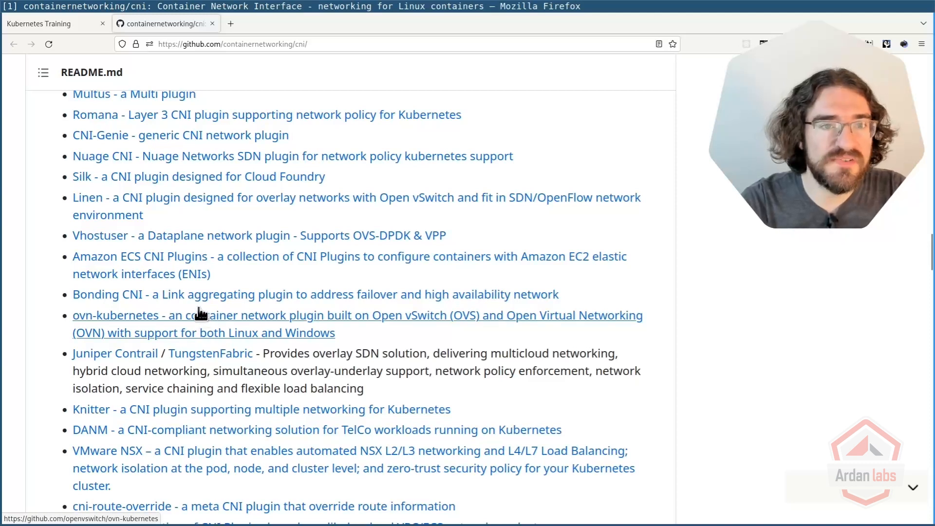
pyautogui.moveTo(198, 291)
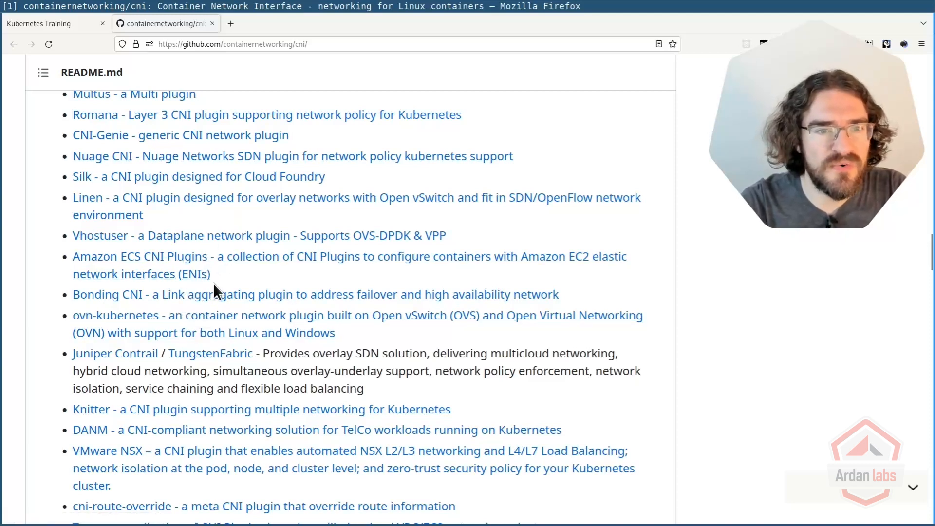
pyautogui.scroll(-3)
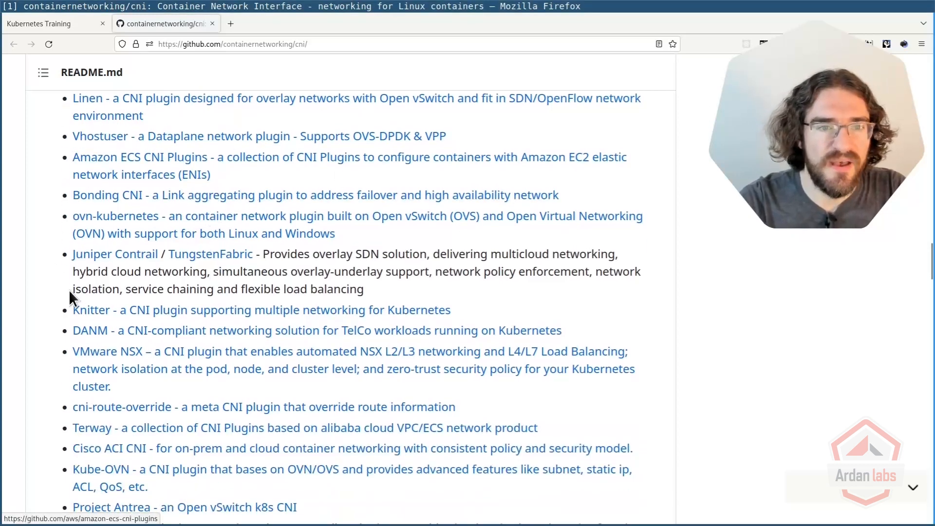
pyautogui.moveTo(116, 349)
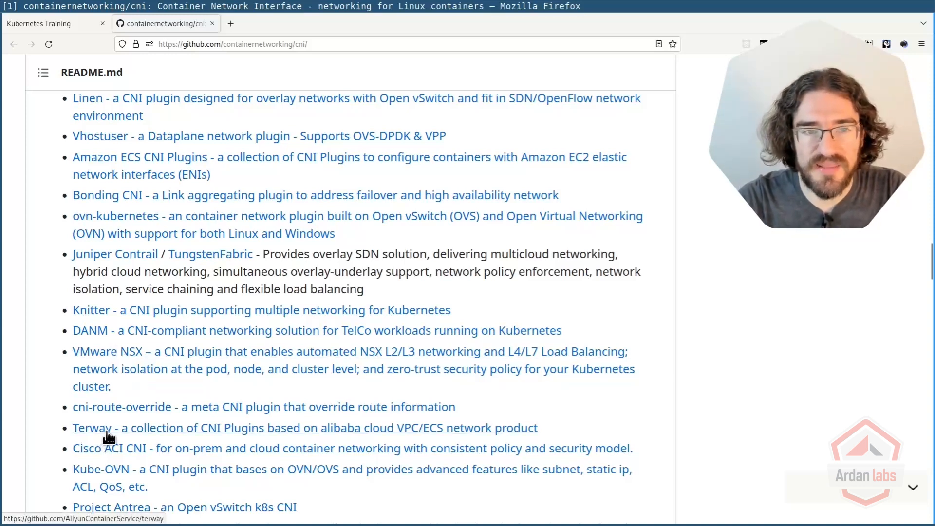
pyautogui.scroll(-3)
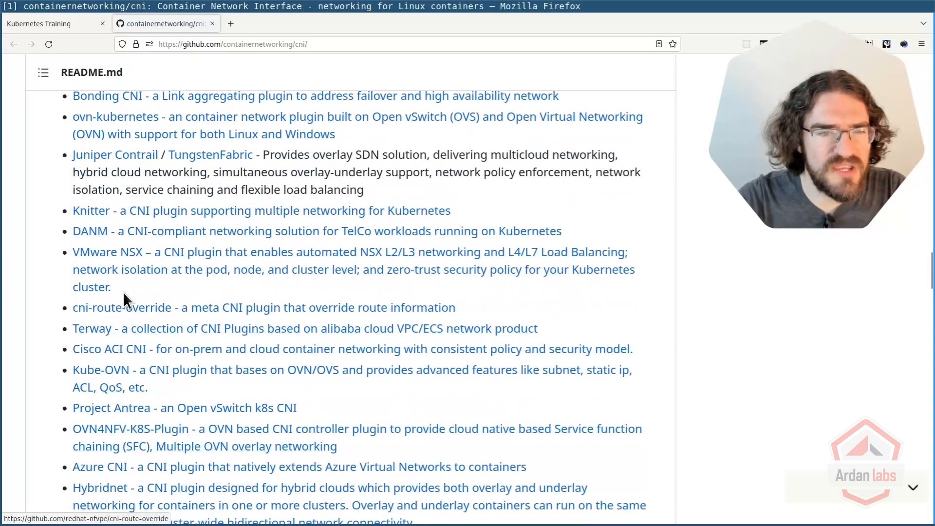
pyautogui.scroll(-3)
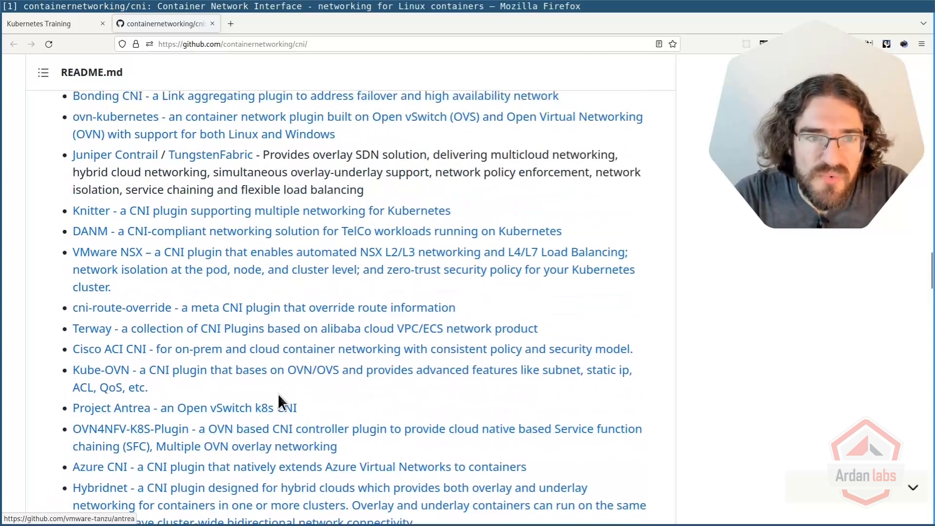
pyautogui.moveTo(390, 393)
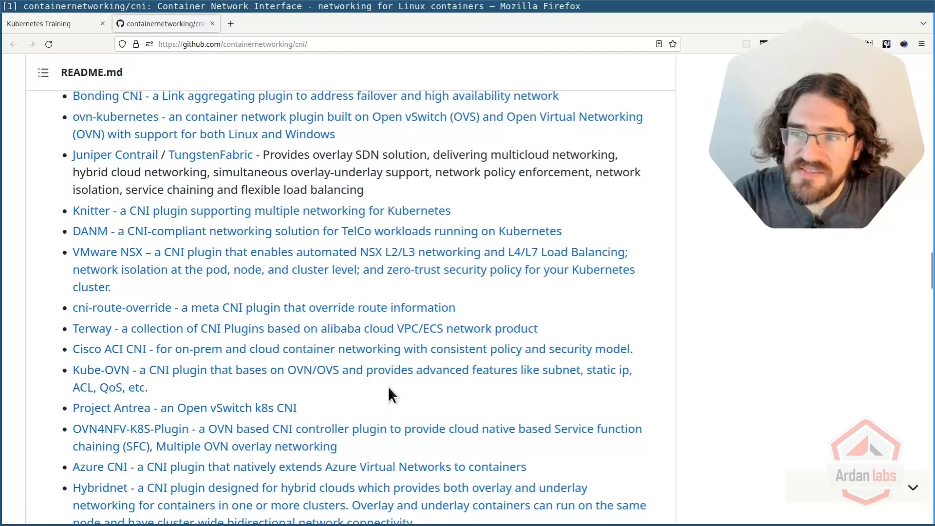
pyautogui.moveTo(473, 328)
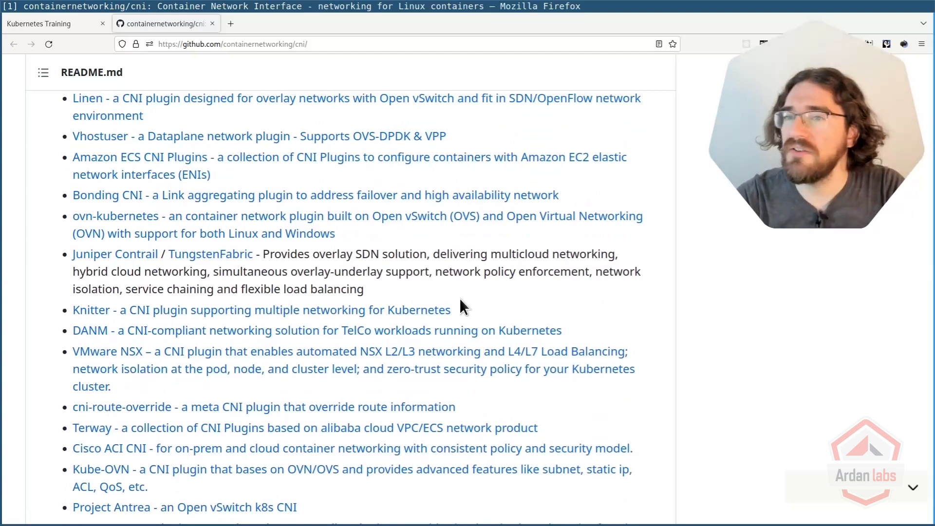
pyautogui.moveTo(415, 333)
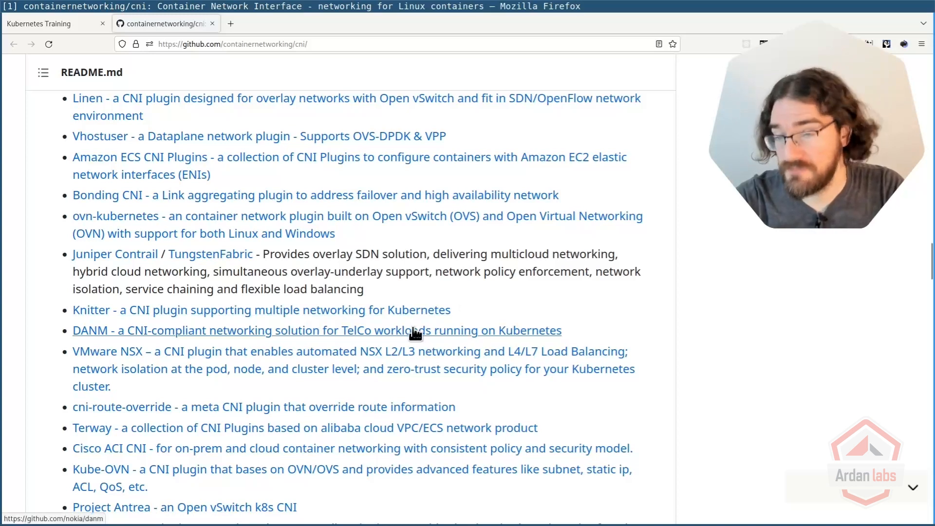
pyautogui.moveTo(478, 273)
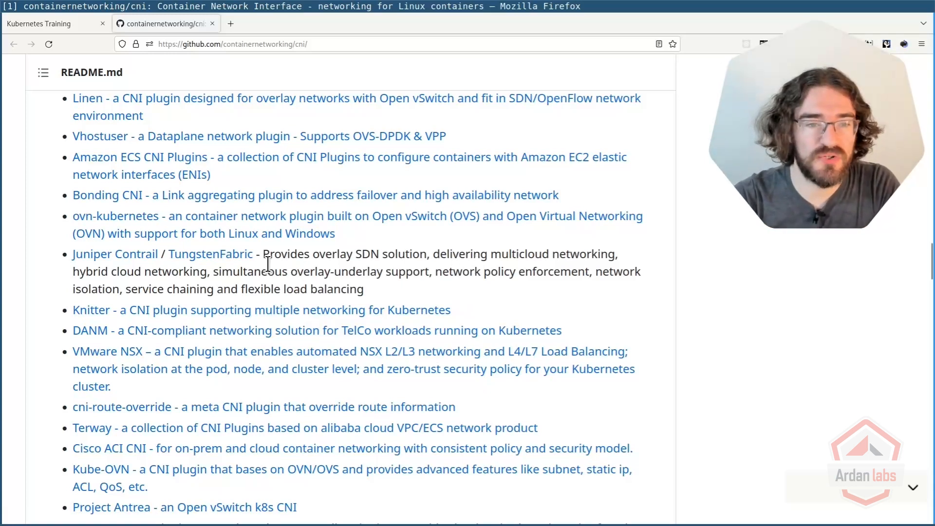
pyautogui.moveTo(250, 309)
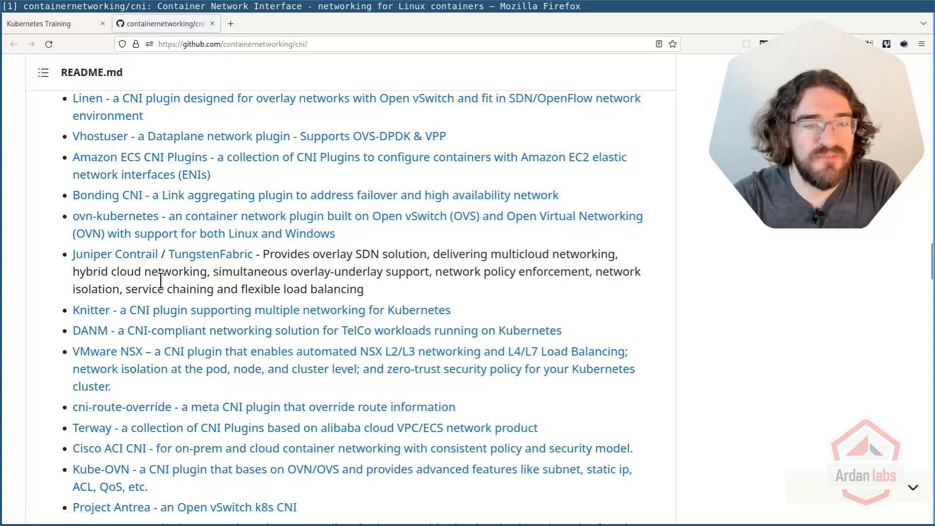
pyautogui.moveTo(170, 221)
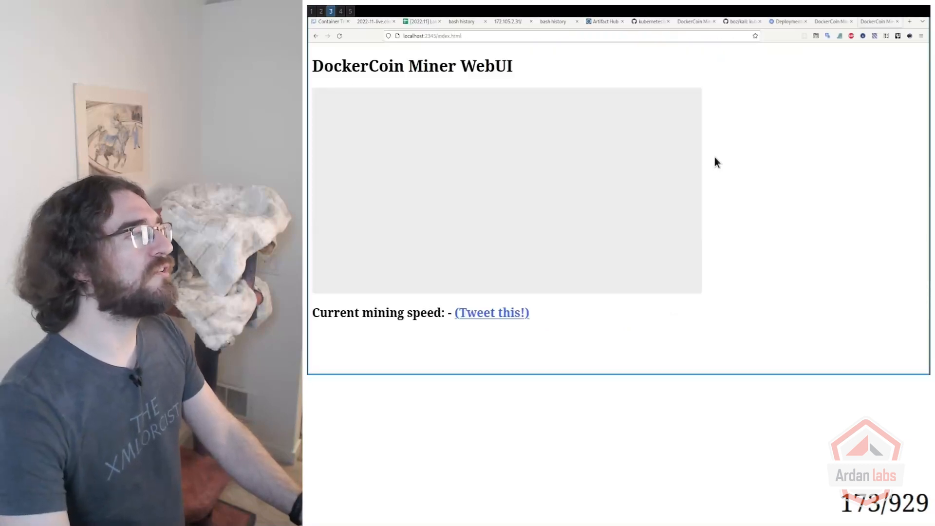
# Step: Switch from the WebUI browser window to a terminal with an empty shell prompt
pyautogui.click(421, 21)
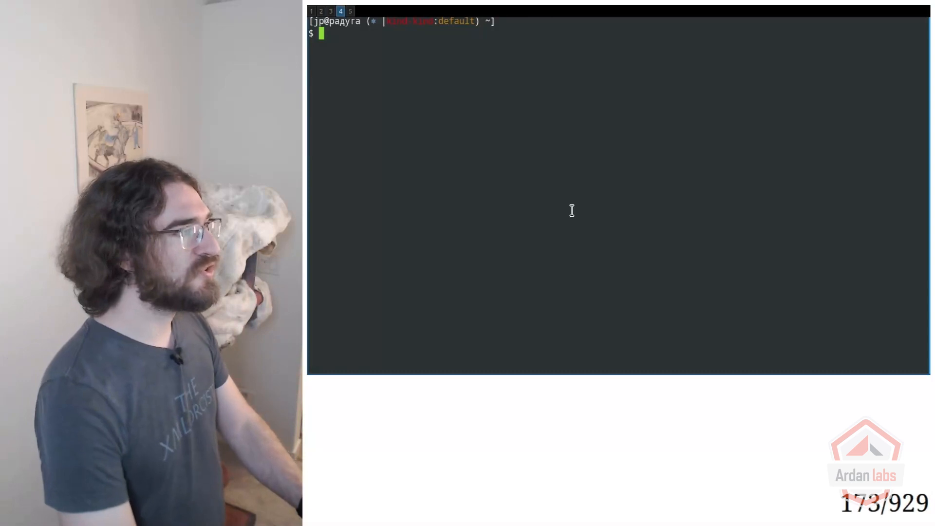
# Step: Run scw and scw k8s version list, then start scw init and cancel it at the secret-key prompt
pyautogui.write('scw')
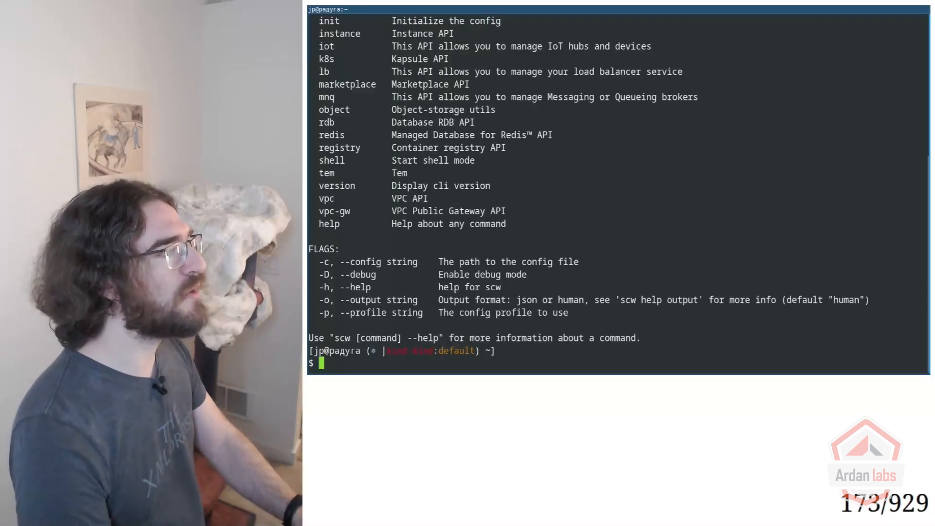
pyautogui.write('scw k8')
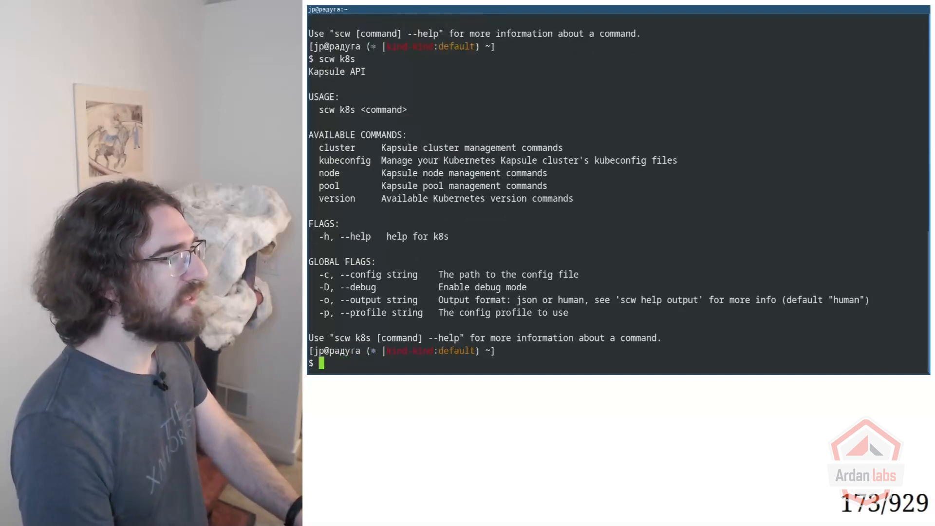
pyautogui.write('scw k8s version list')
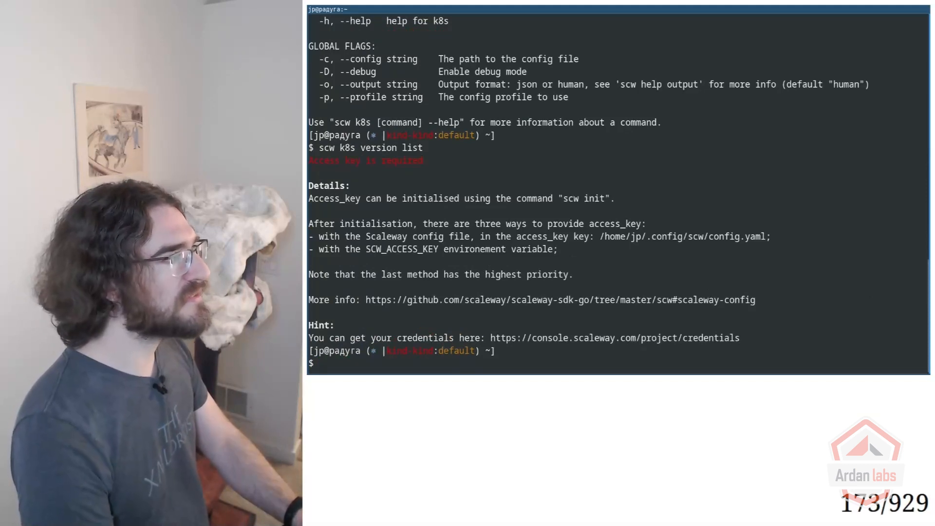
pyautogui.write('scw init')
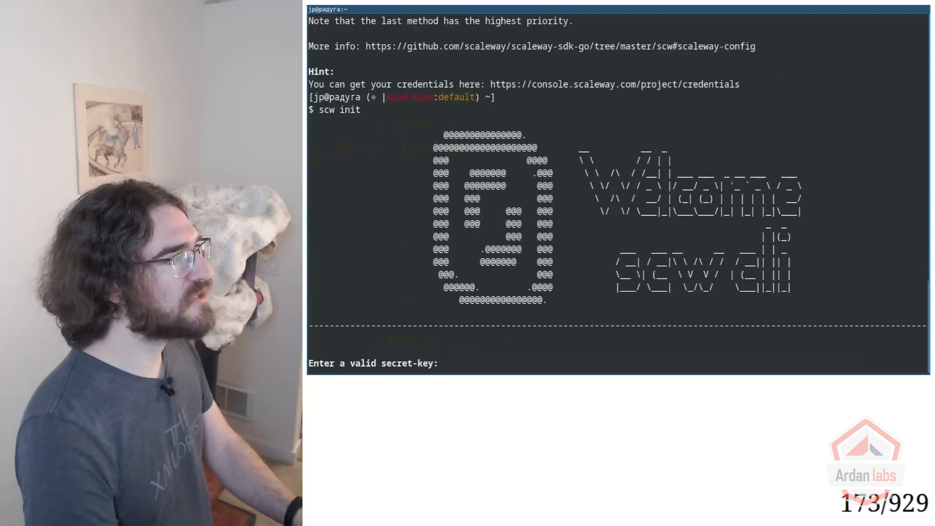
pyautogui.press('ctrl+c')
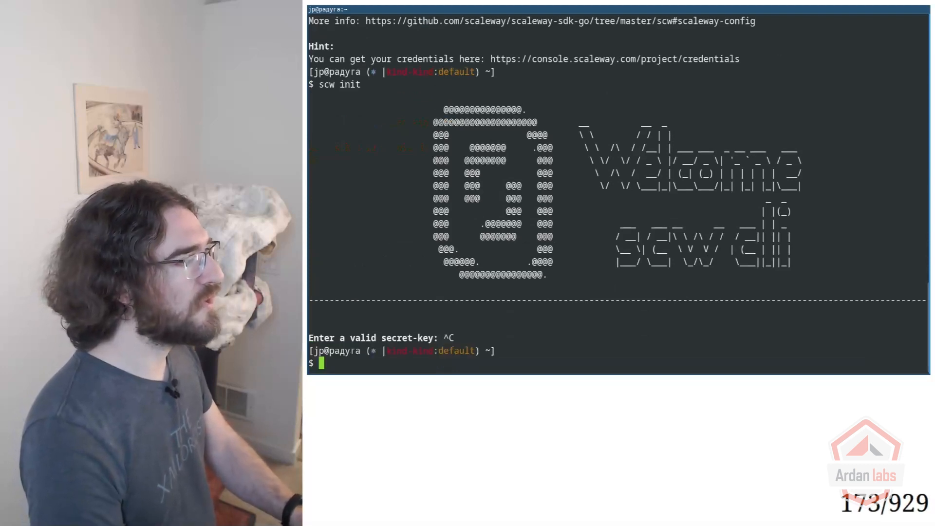
# Step: Run scw k8s to display the Kapsule API help and its subcommands
pyautogui.write('scw k8s')
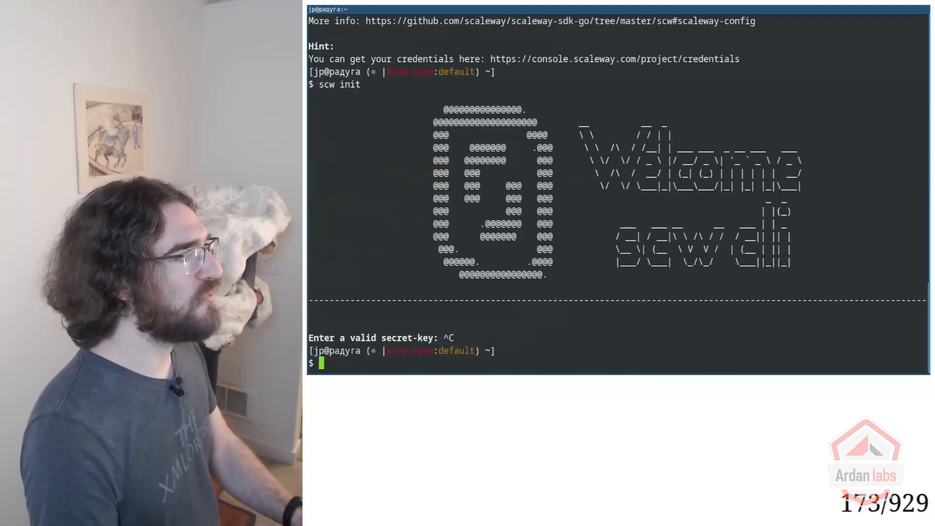
pyautogui.write('scw k8s')
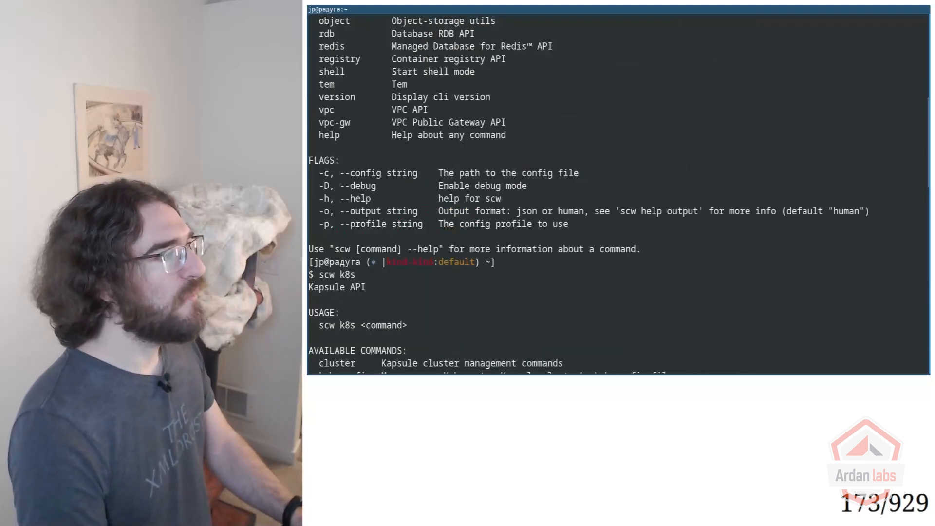